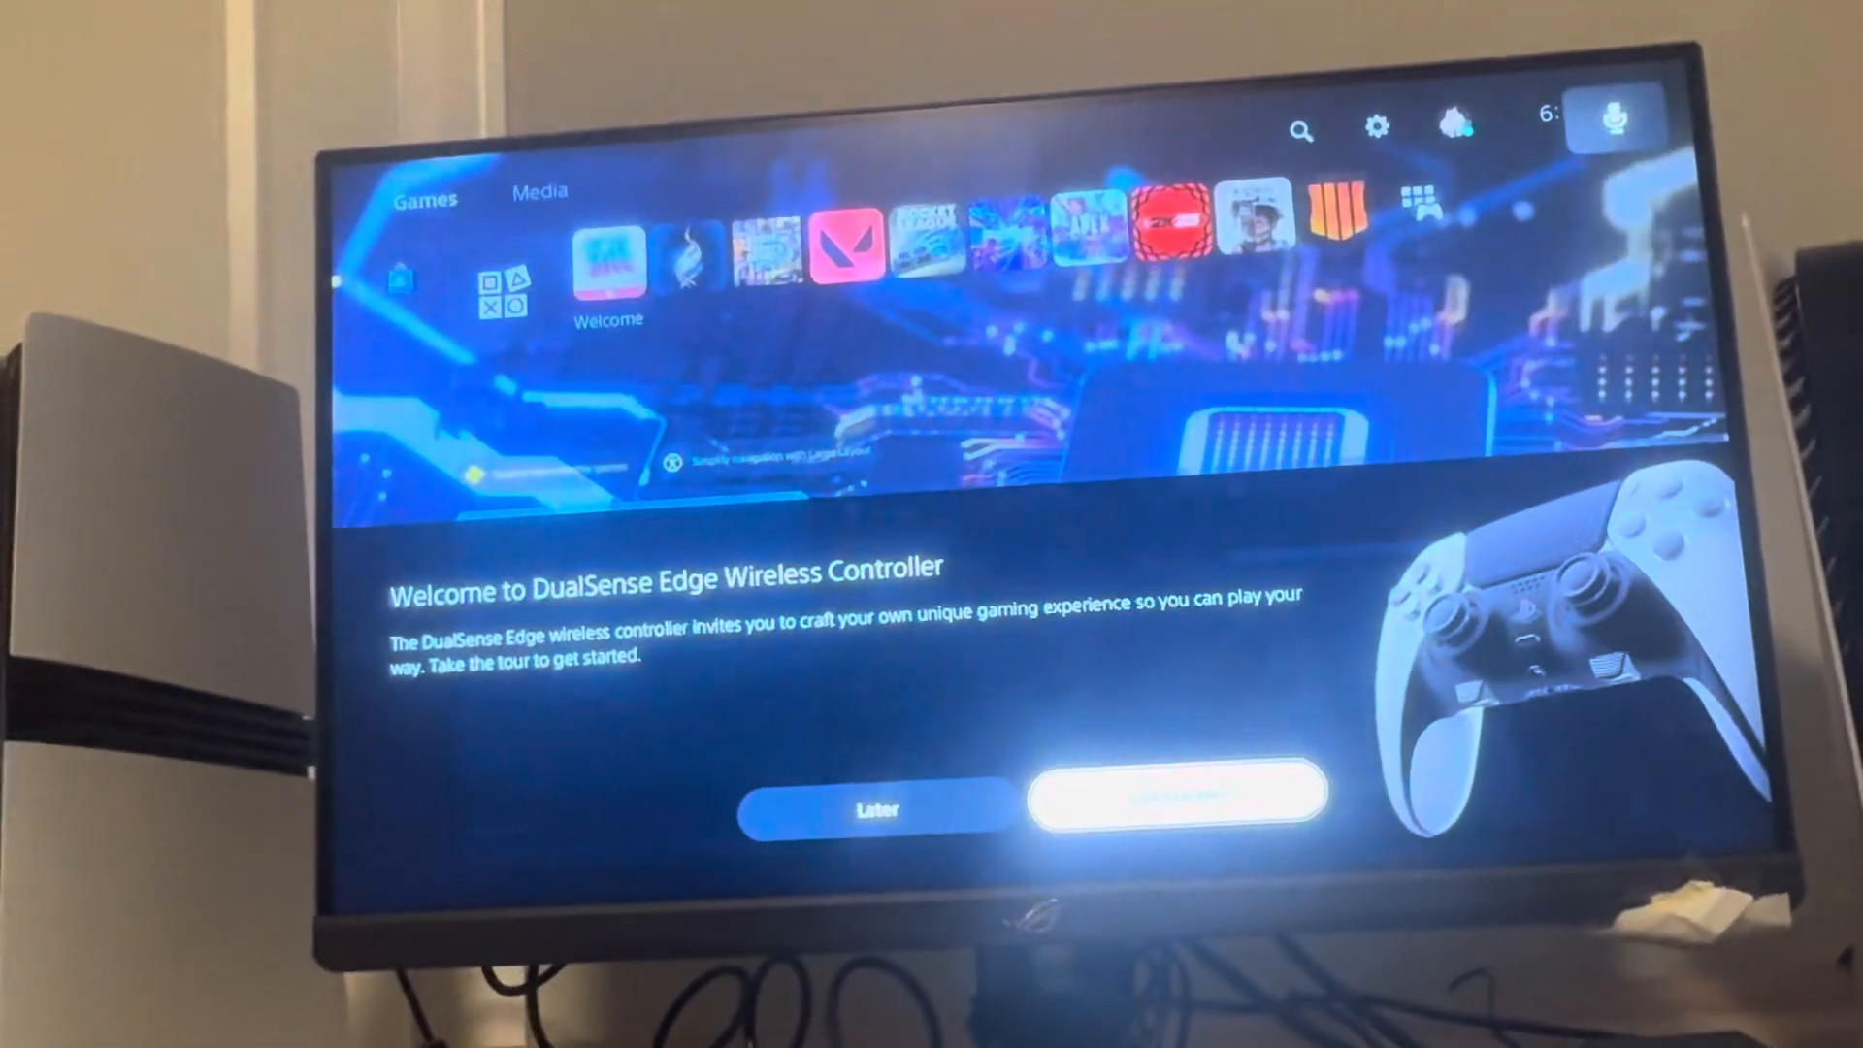
Start the DualSense Edge controller tour from the welcome prompt
left_click(1177, 794)
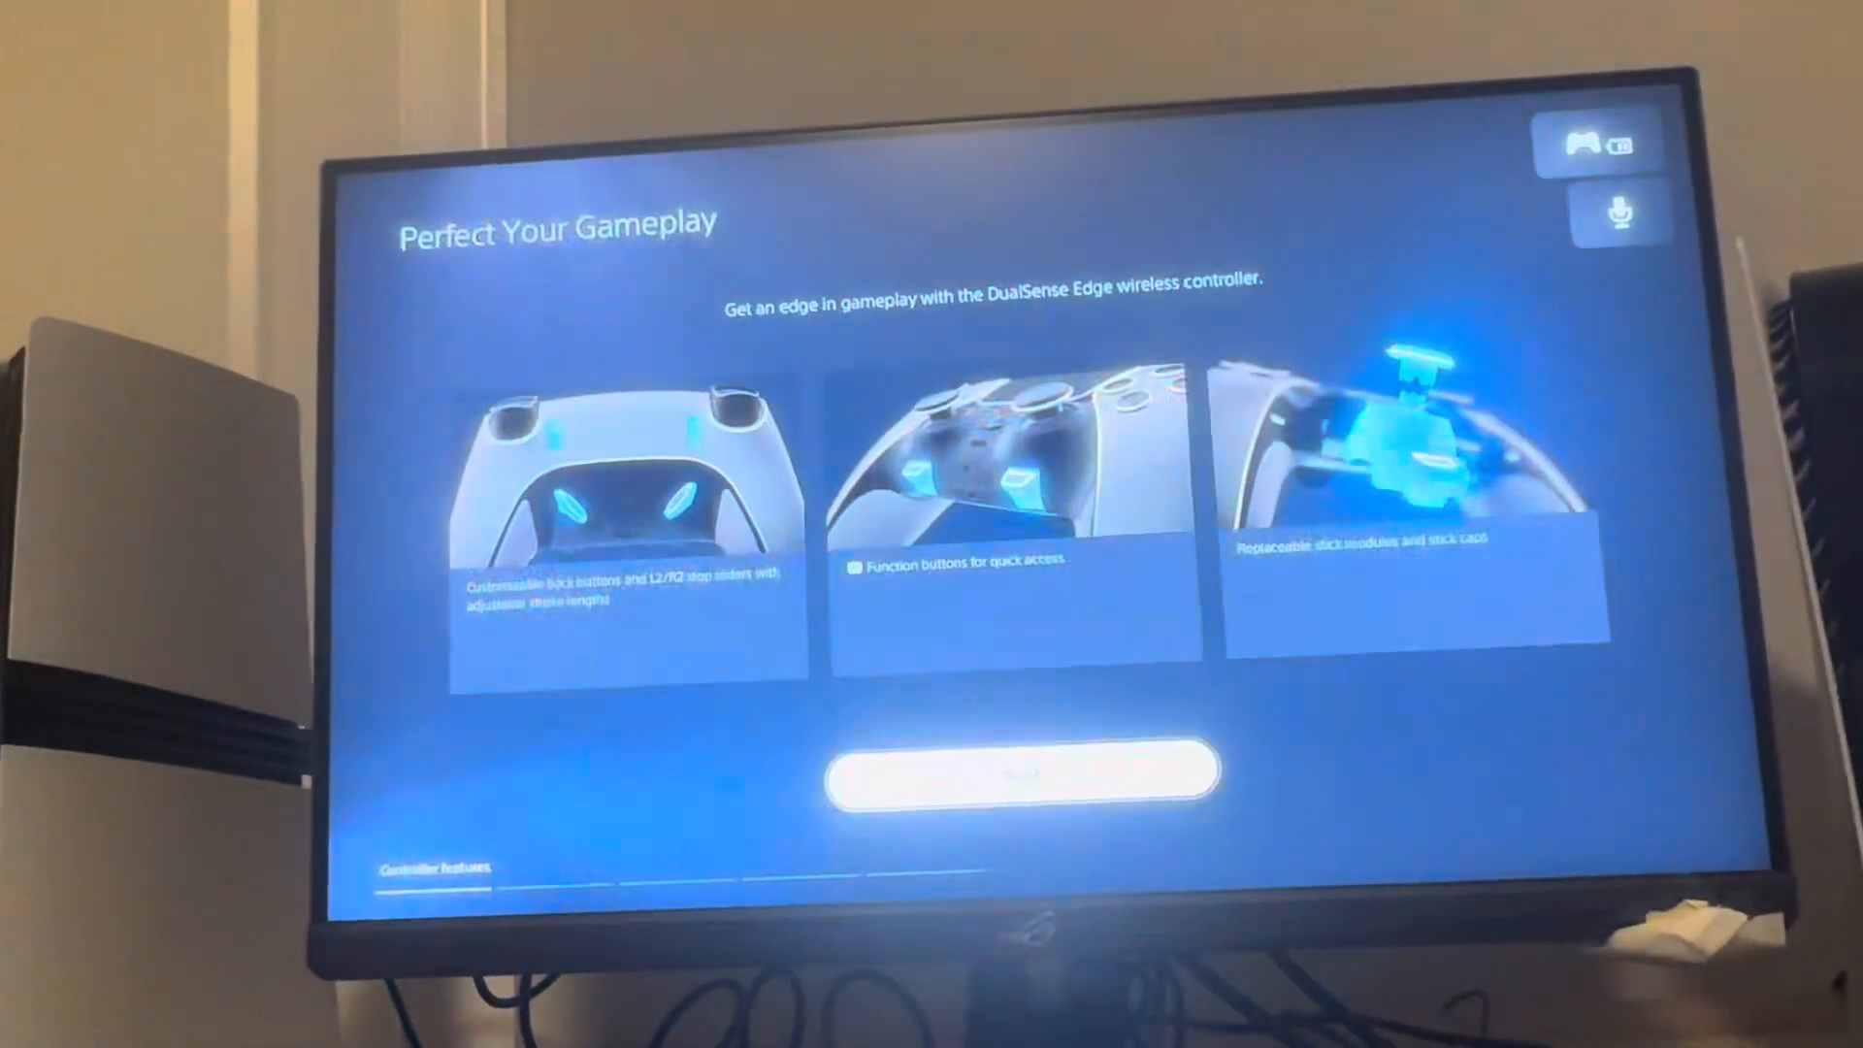
Finish the DualSense Edge tour and return to the Call of Duty home screen
left_click(999, 784)
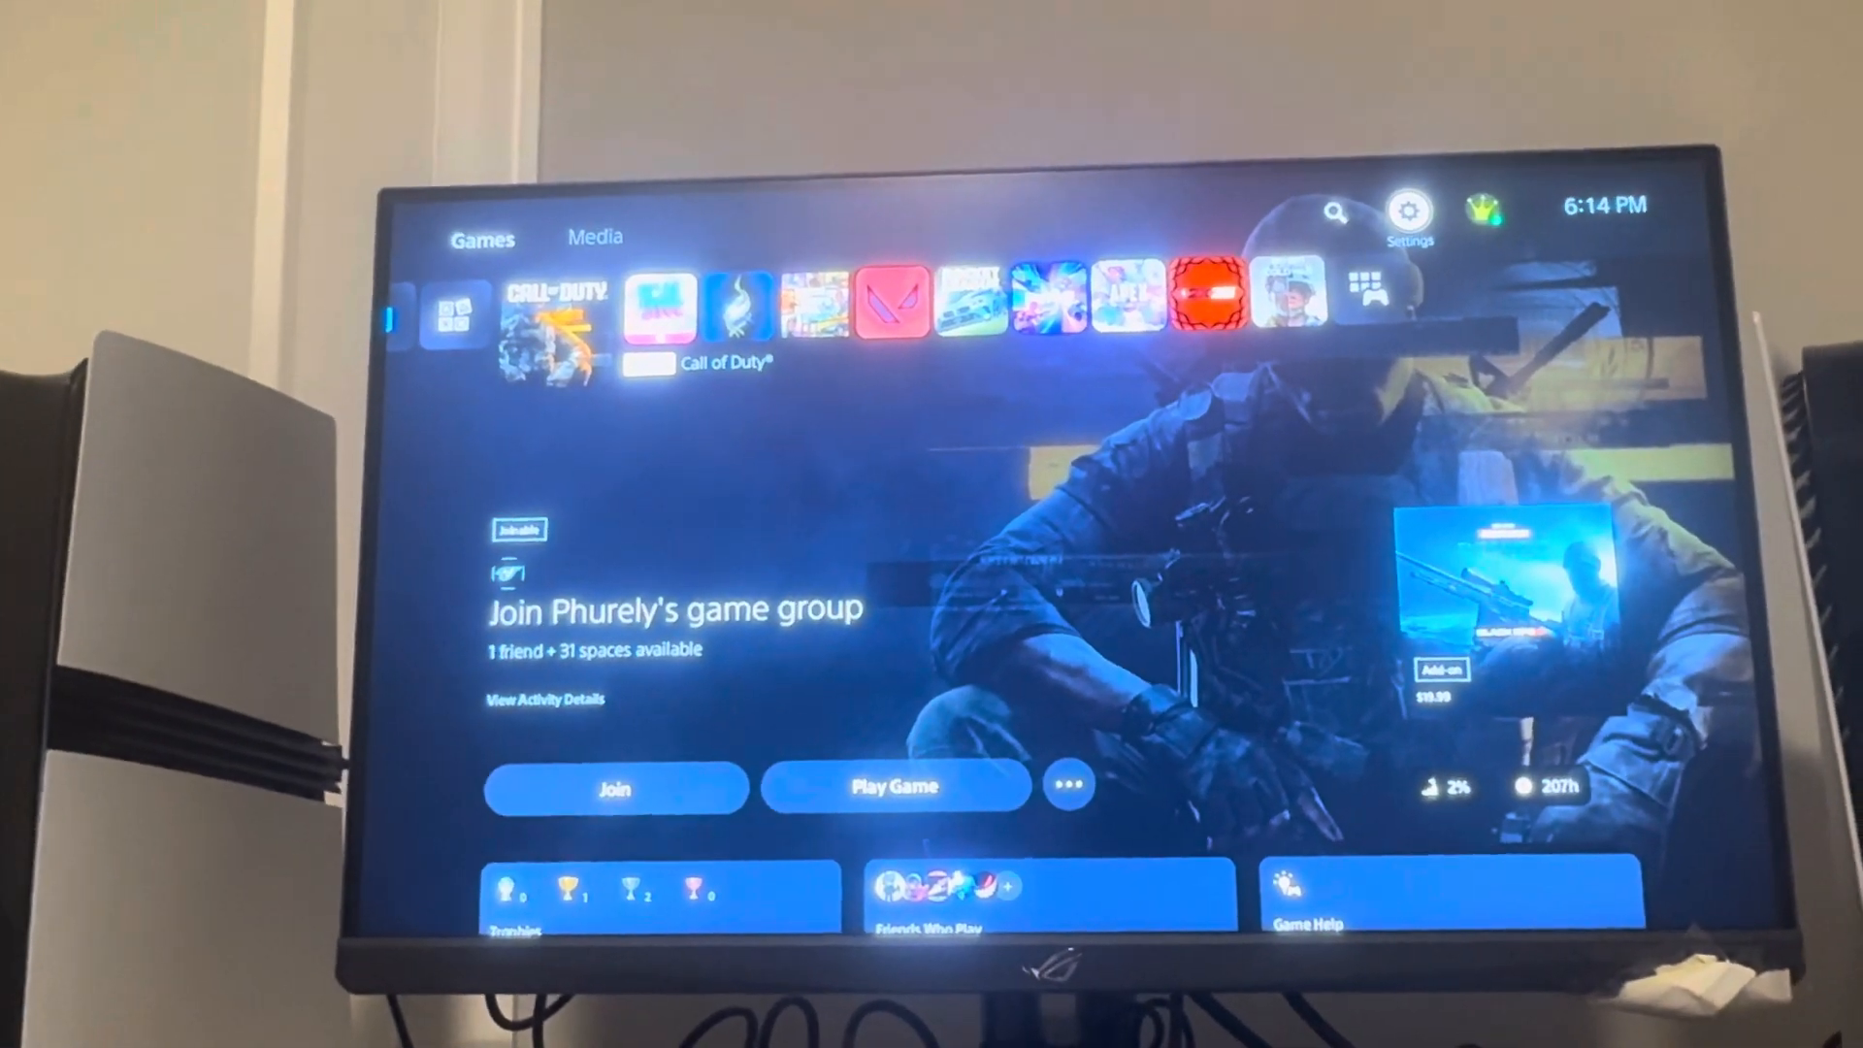
Open Settings > Users and Accounts > Other to show Console Sharing and Offline Play
left_click(1409, 211)
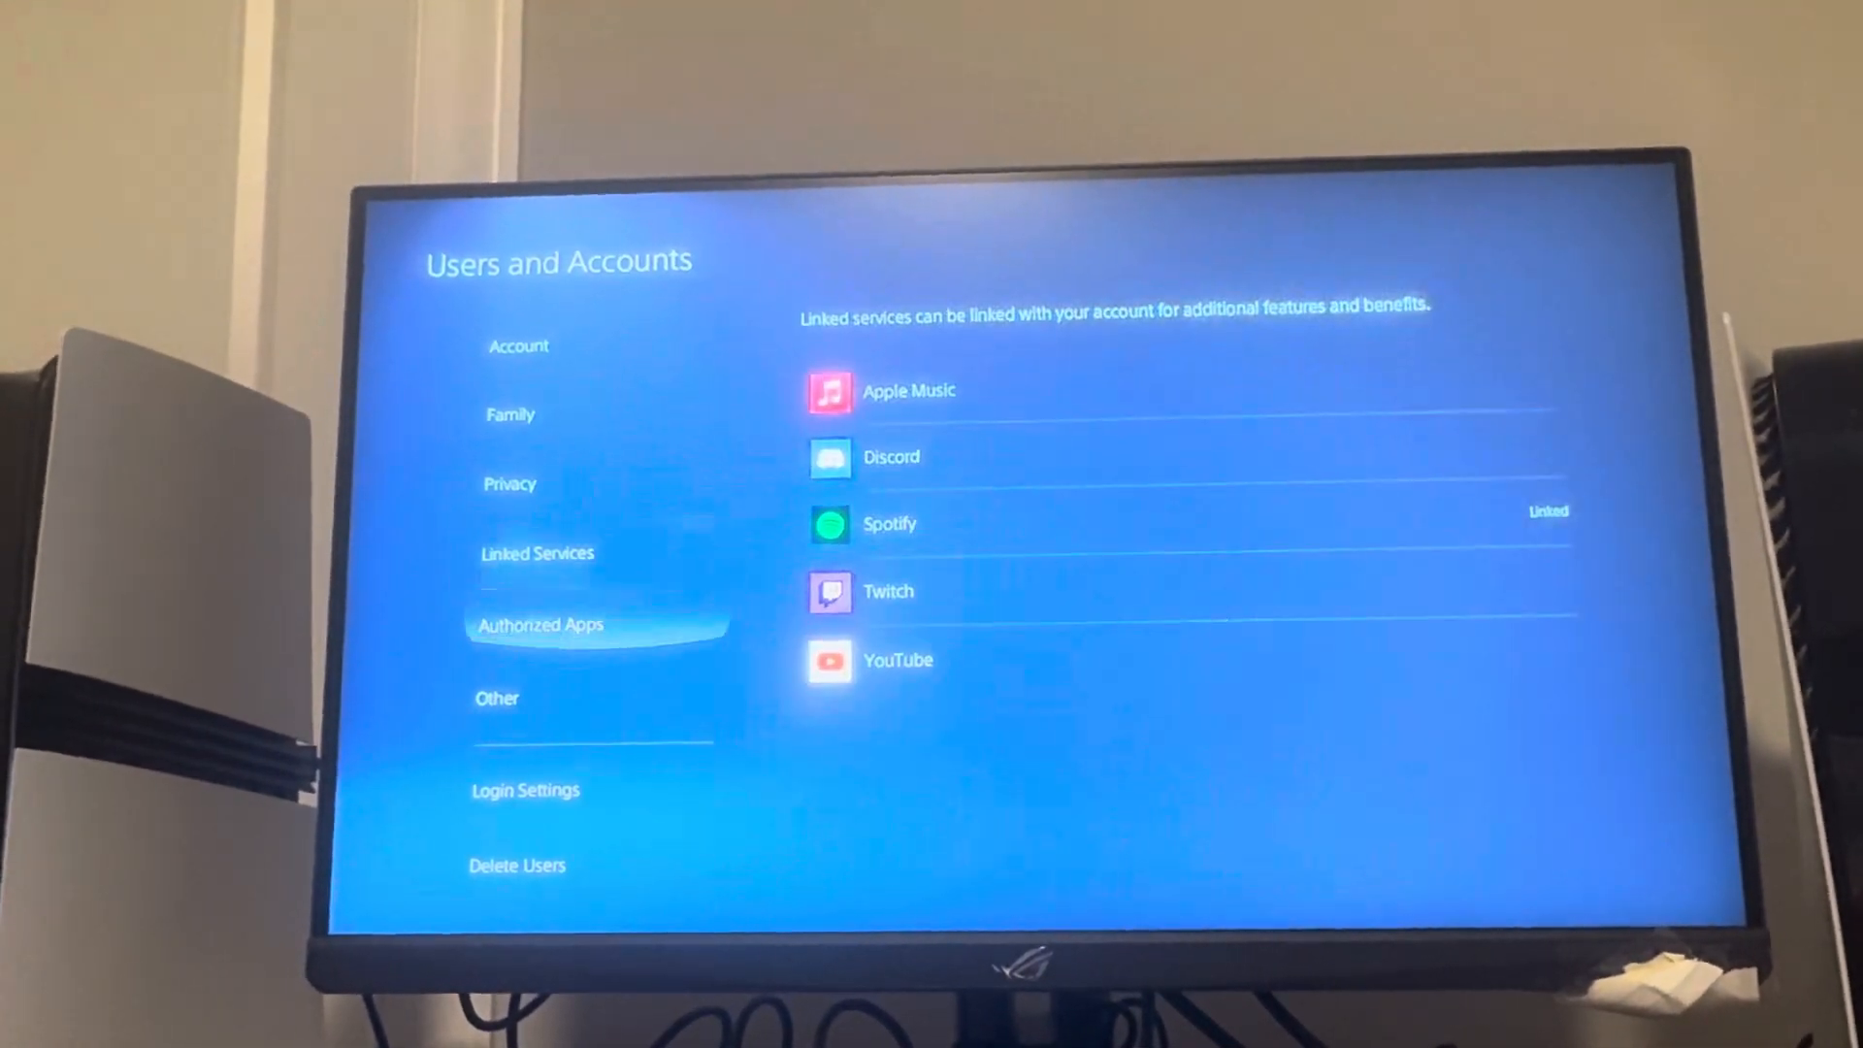
left_click(497, 699)
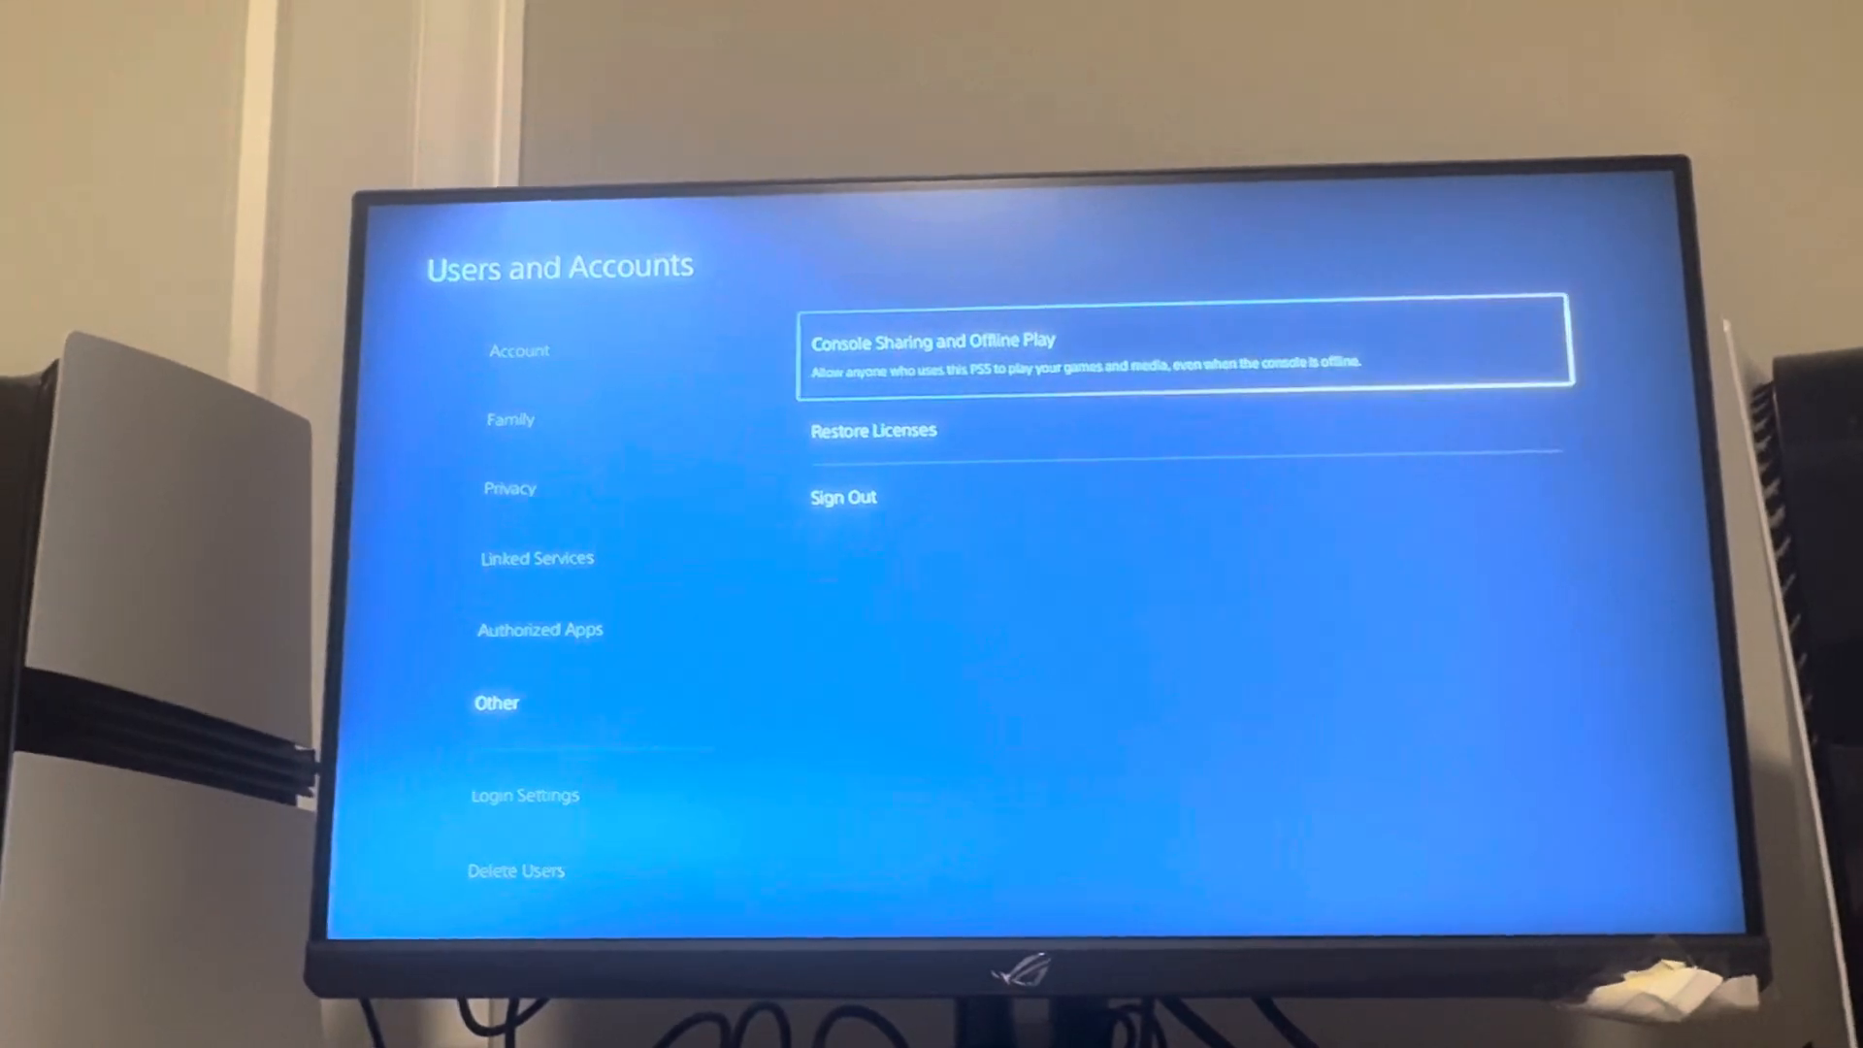